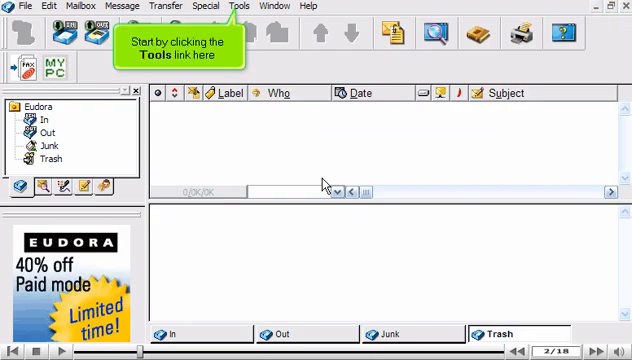
pyautogui.moveTo(304, 136)
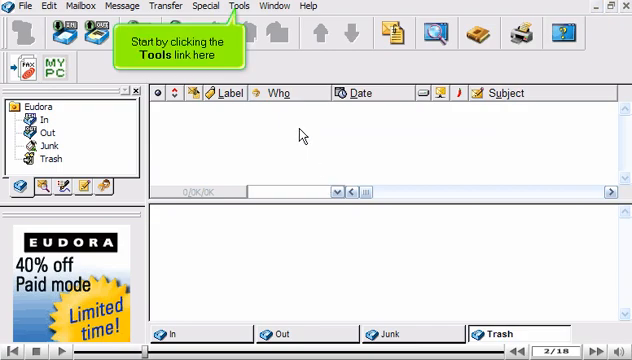
# Step: Bring up Eudora's Options window on the Getting Started category via the Tools menu
pyautogui.click(238, 4)
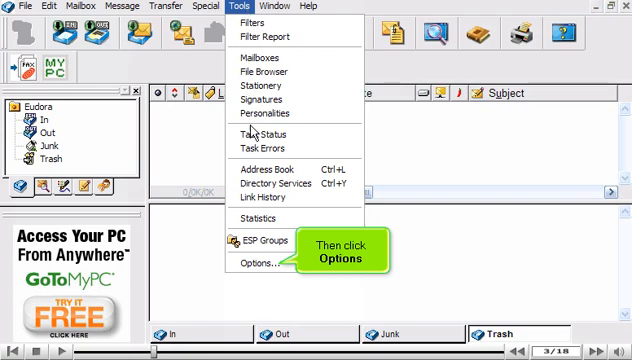
pyautogui.click(264, 264)
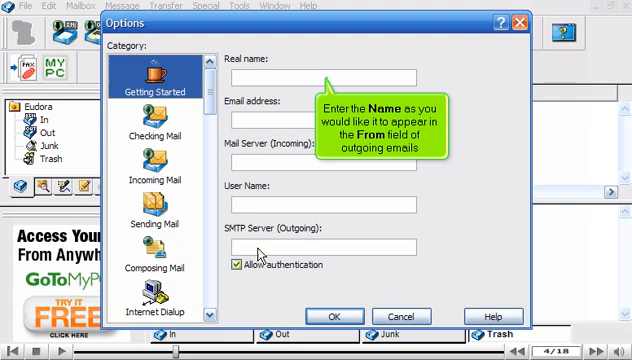
# Step: Enter John Doe as the real name and start the email address with 'john'
pyautogui.write('John Doe')
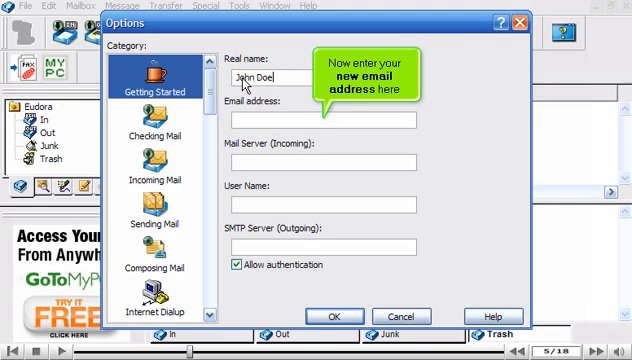
pyautogui.write('john@demo1234.co')
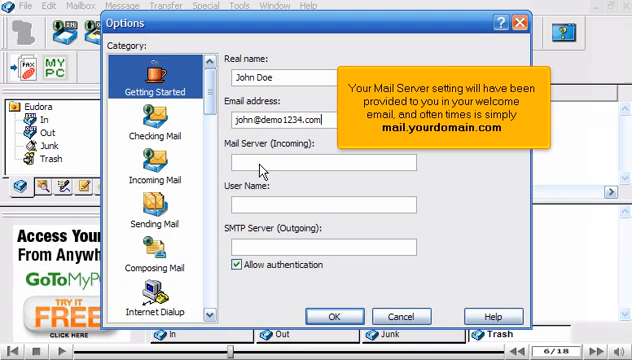
pyautogui.write('mail.demo1234')
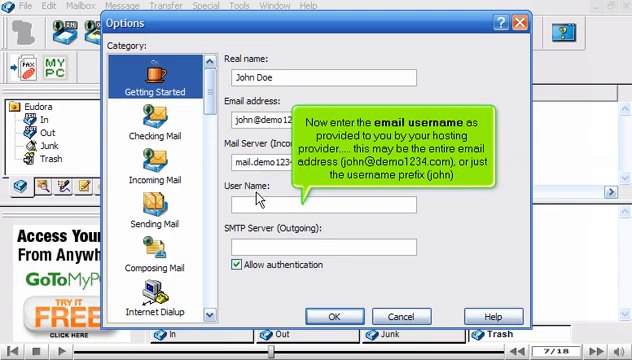
pyautogui.write('john@demo1234.com')
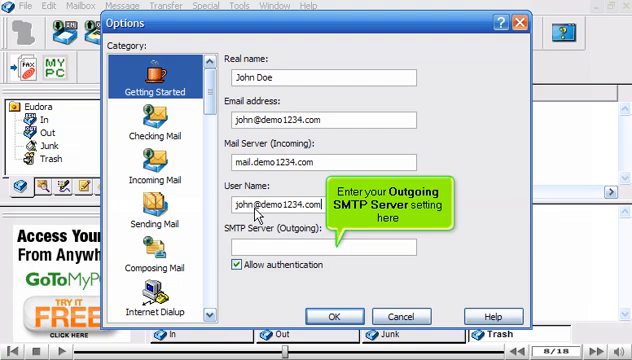
pyautogui.moveTo(258, 212)
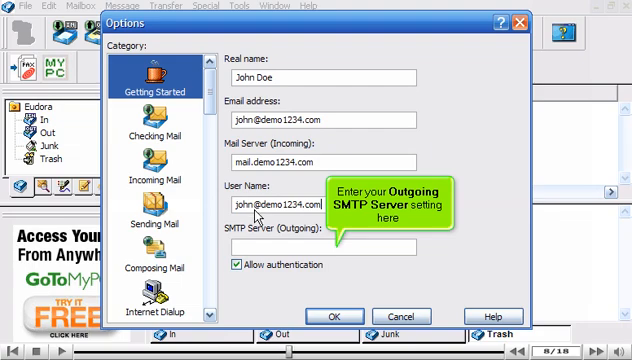
# Step: Set the outgoing SMTP server to mail.demo1234.com with authentication allowed and confirm the settings
pyautogui.write('mail.')
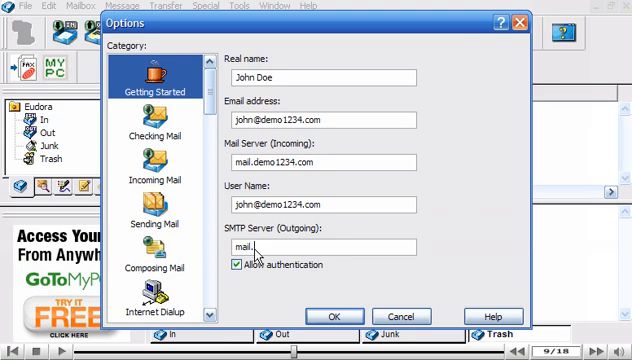
pyautogui.write('demo1234.com')
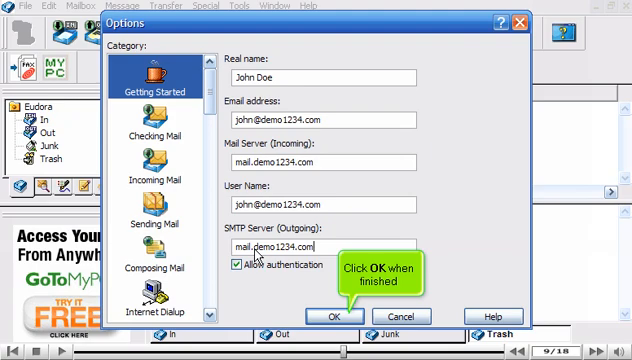
pyautogui.click(336, 316)
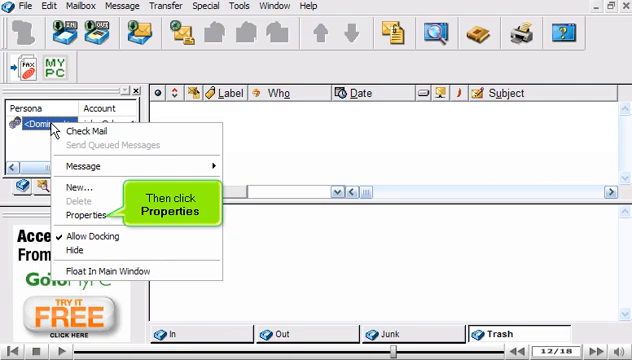
pyautogui.click(76, 216)
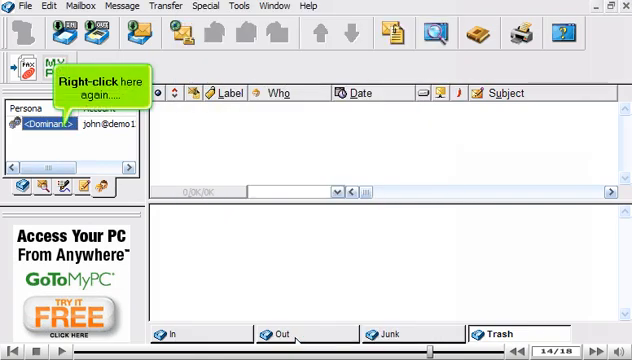
pyautogui.moveTo(204, 264)
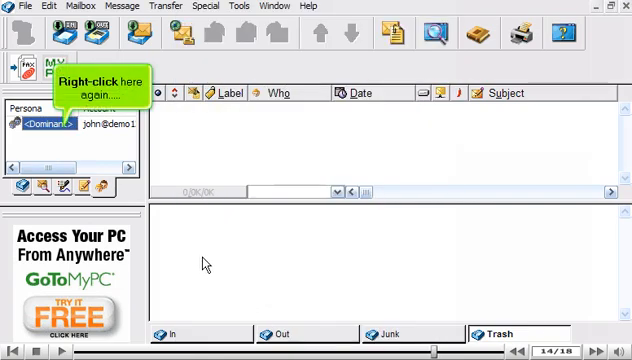
pyautogui.rightClick(50, 124)
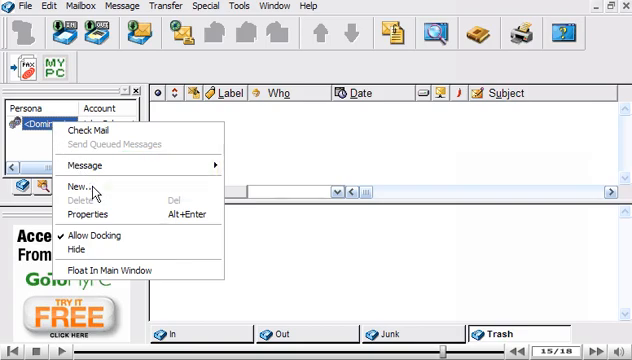
pyautogui.click(76, 188)
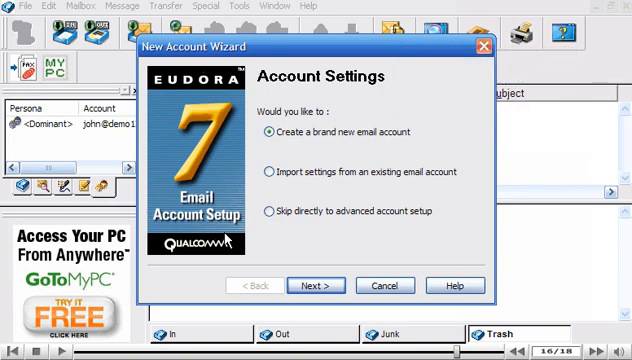
pyautogui.click(384, 284)
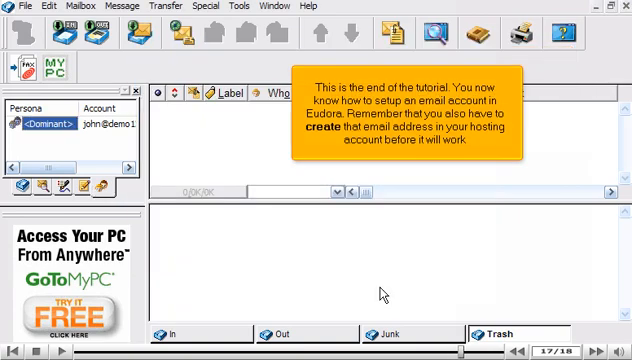